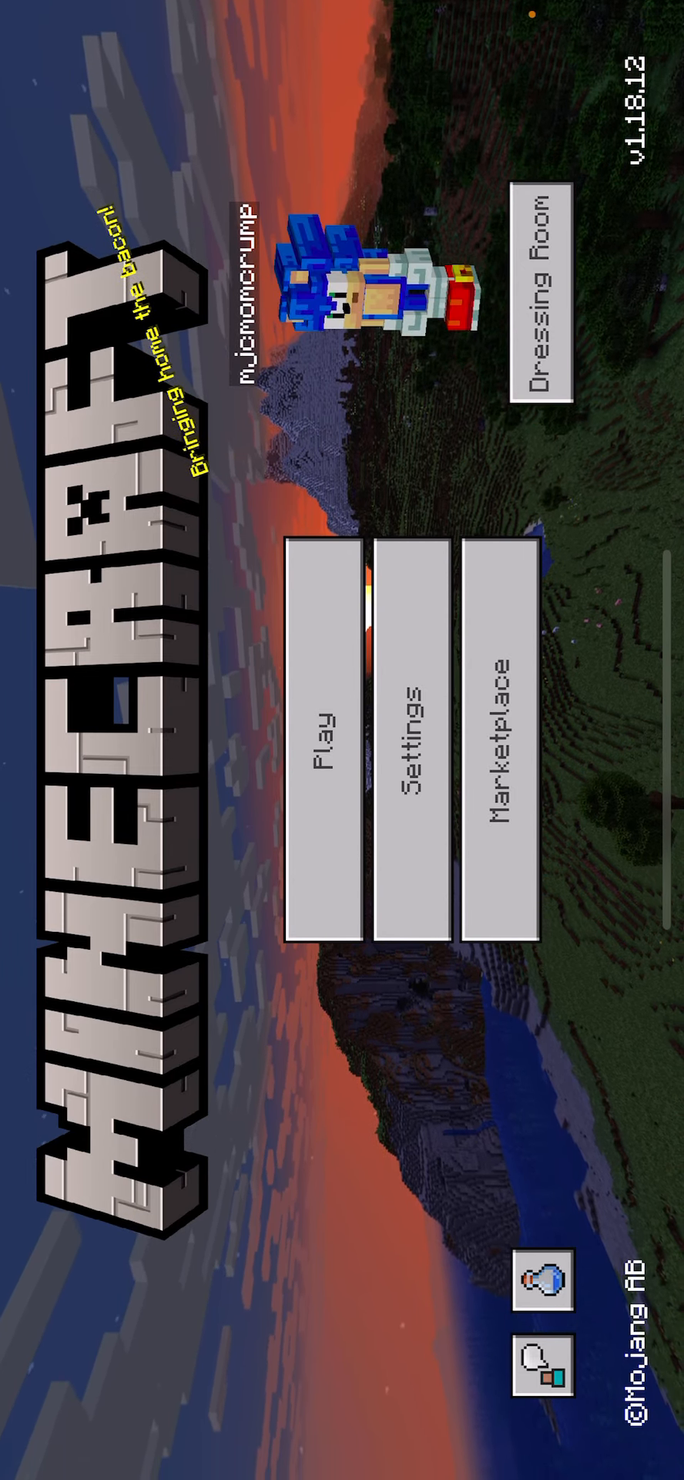
Start playing the saved world My World and pause it.
click(327, 751)
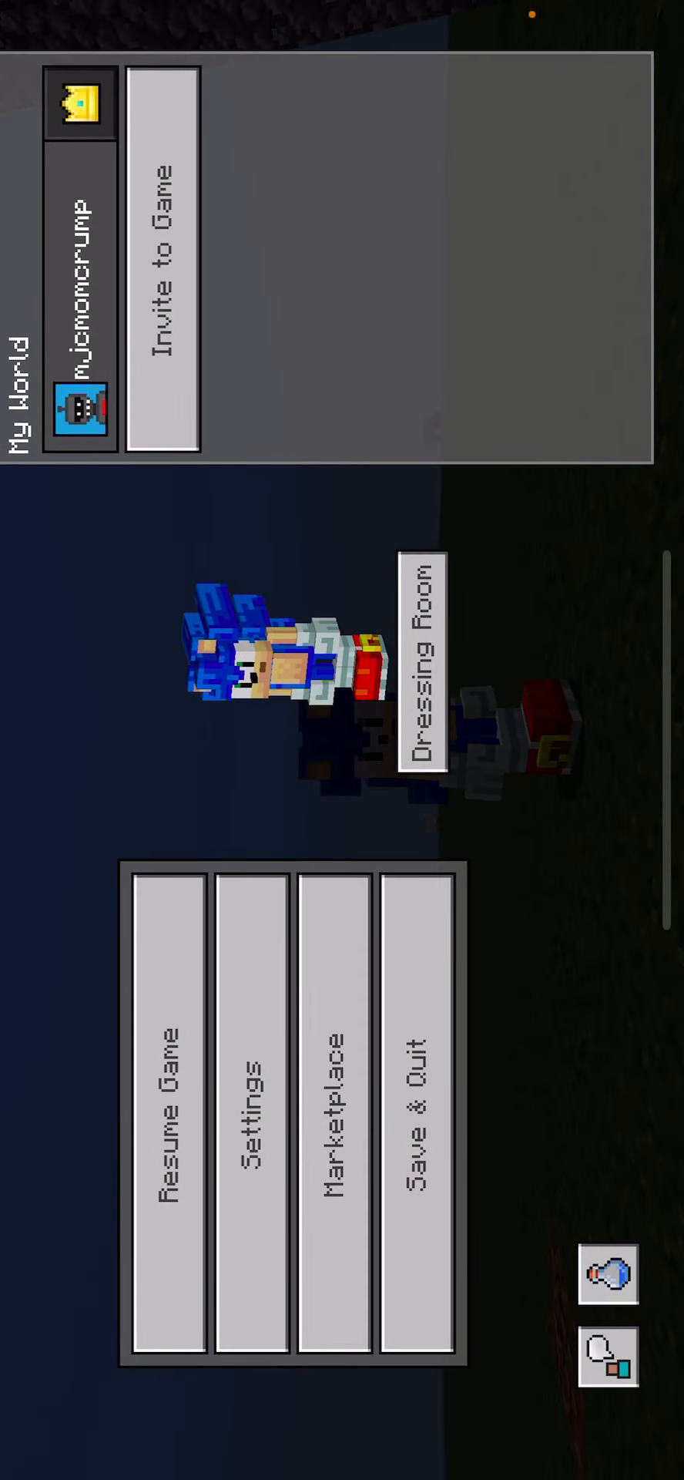
Review My World's Creative mode game settings, scrolling through the list.
click(248, 1119)
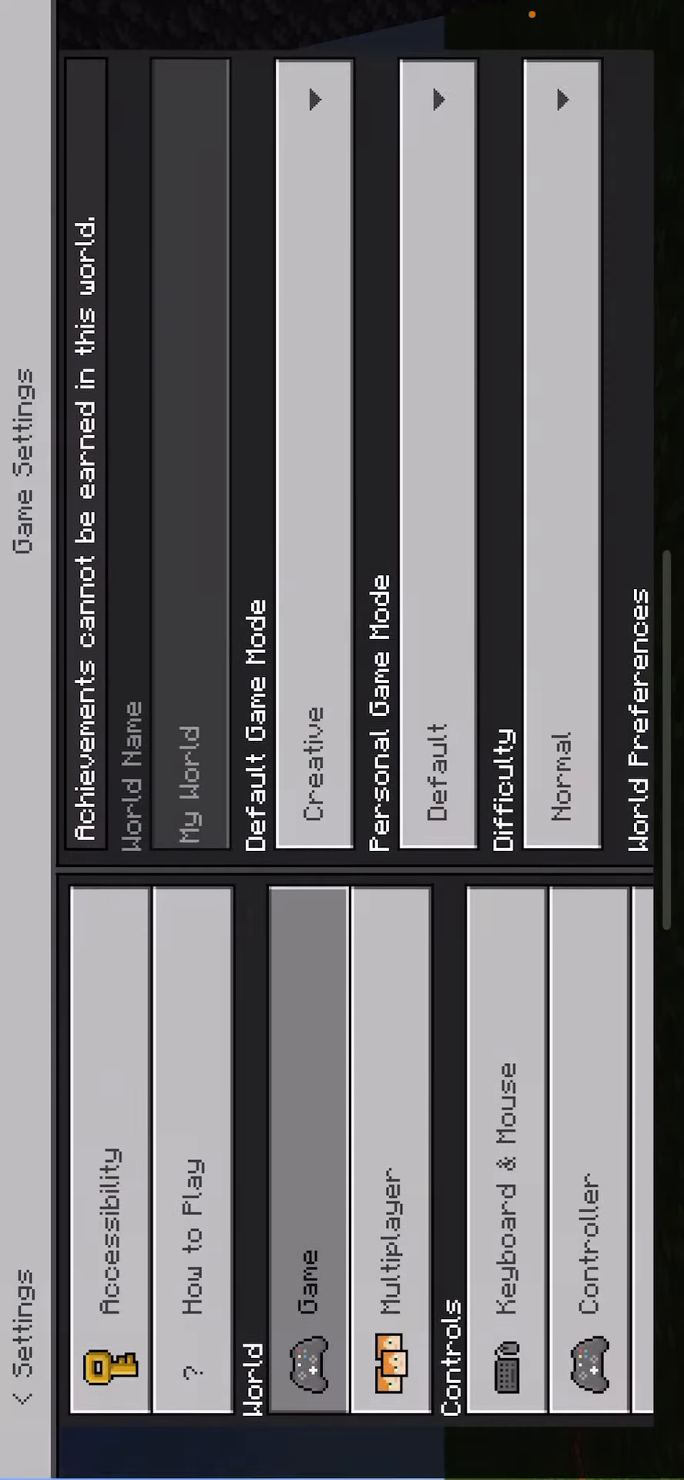
scroll(down, 3)
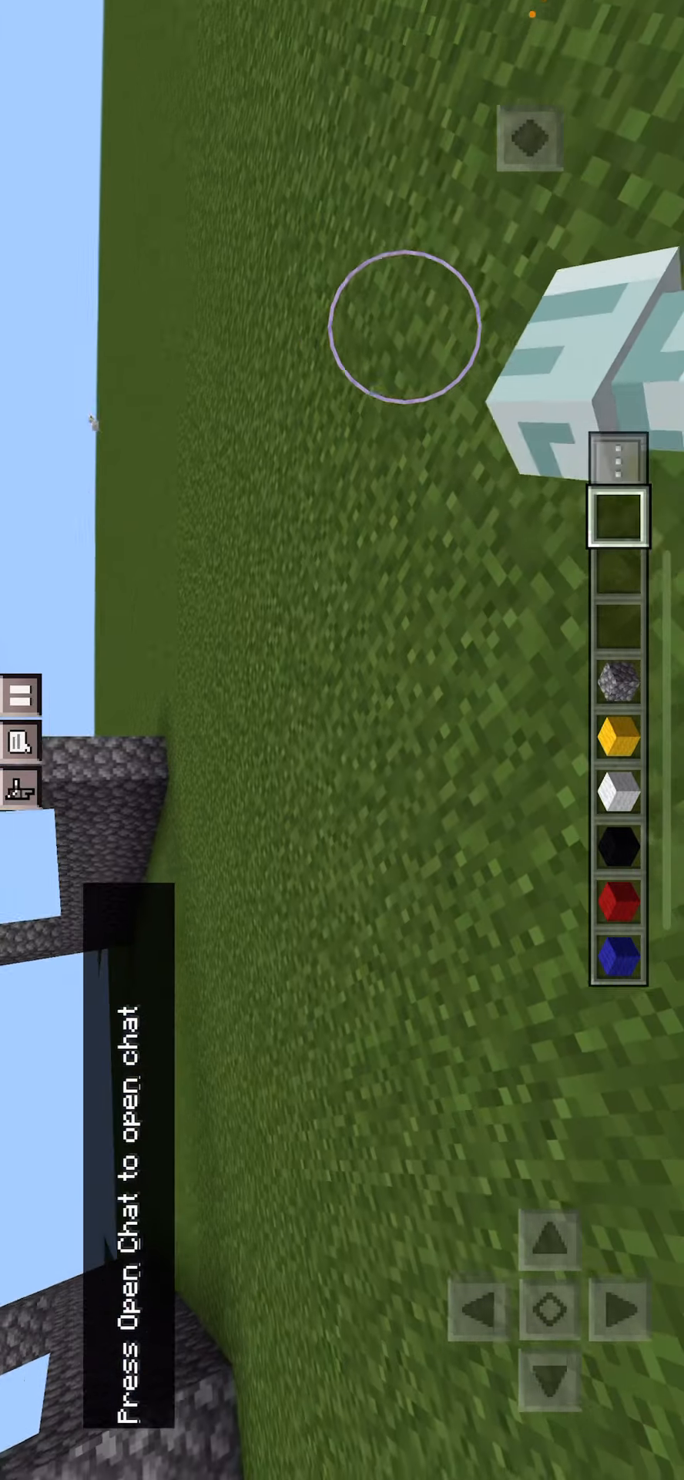
Select stone and place dark stone blocks forming the large hollow frame.
click(618, 962)
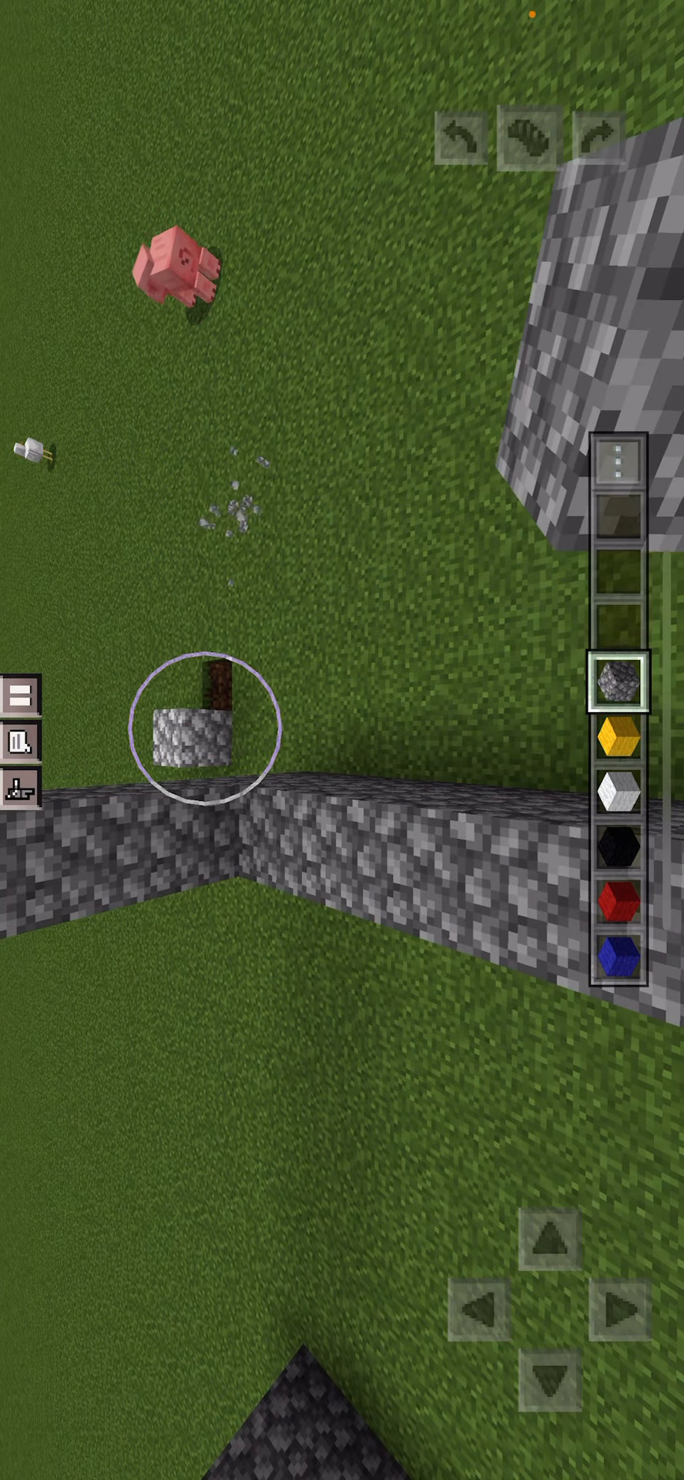
click(198, 735)
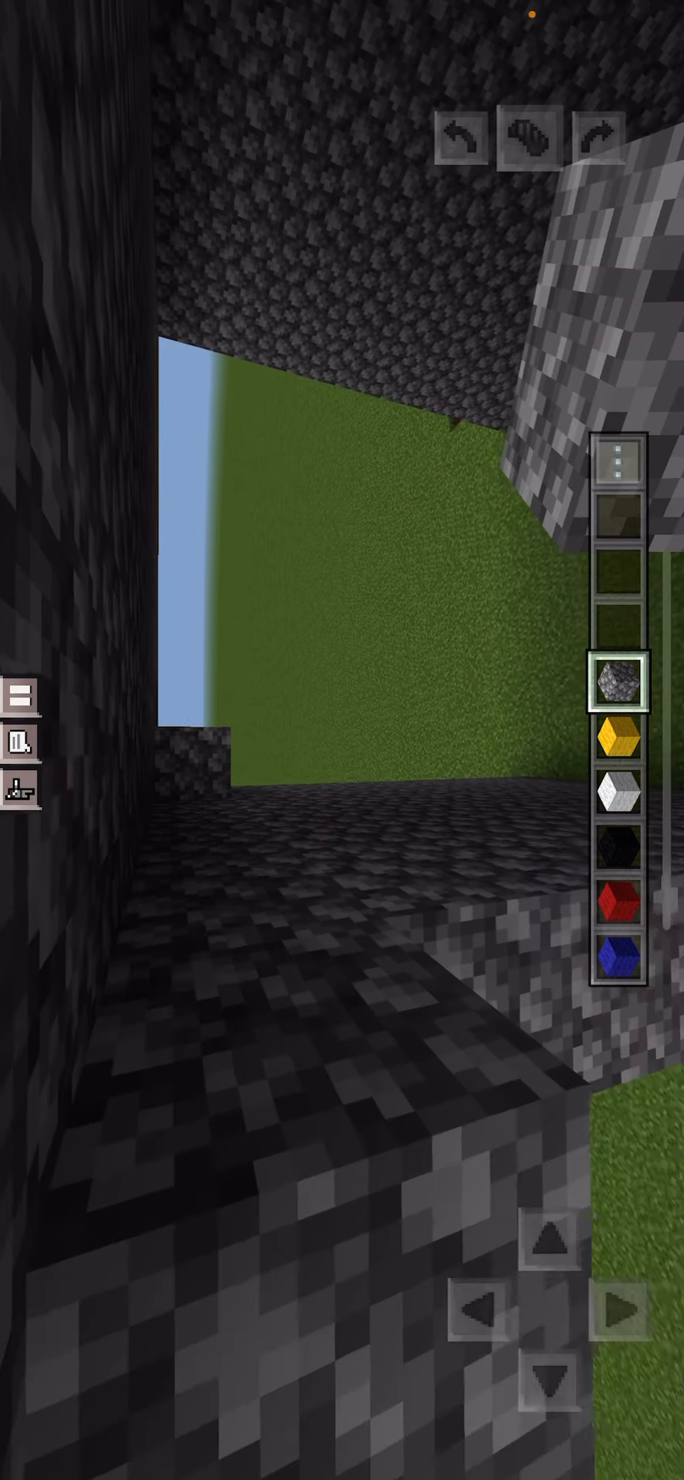
click(207, 755)
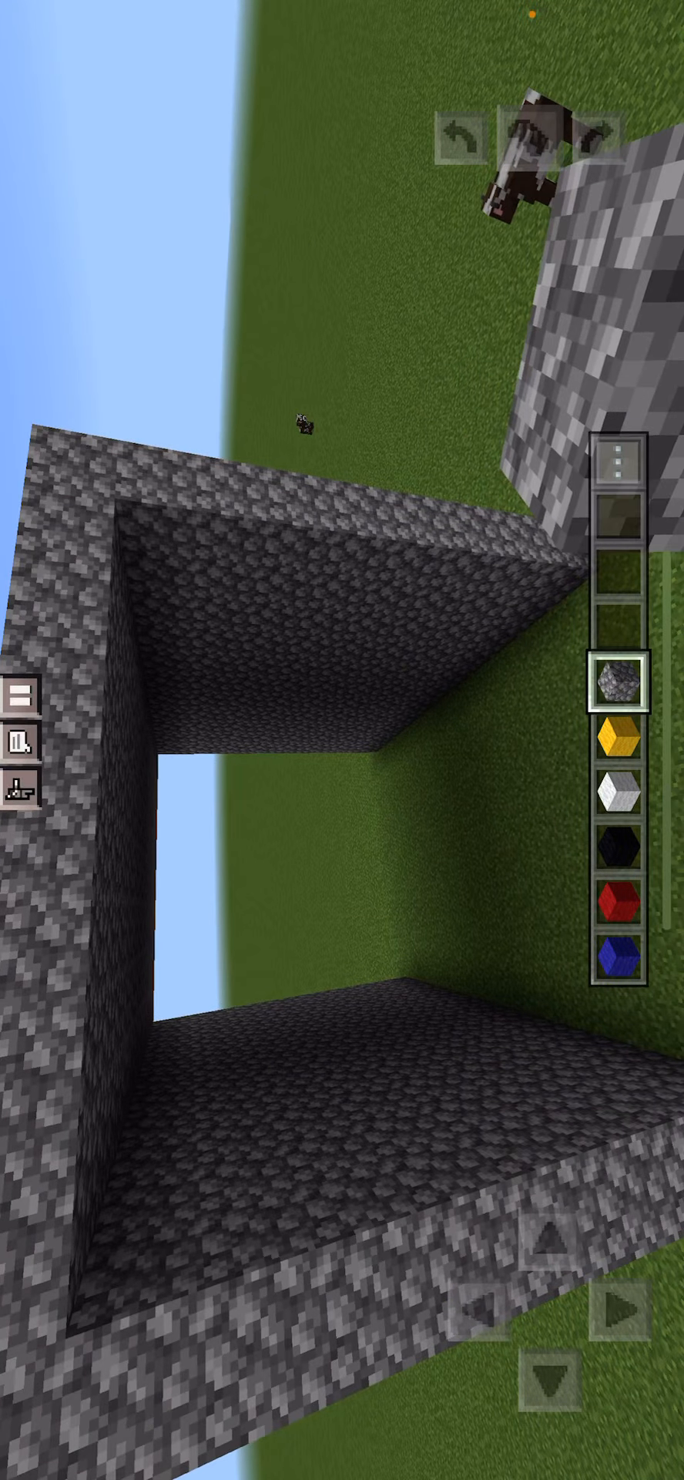
Place blue wool on the character, clear its middle, and fill the gap with white wool.
click(625, 748)
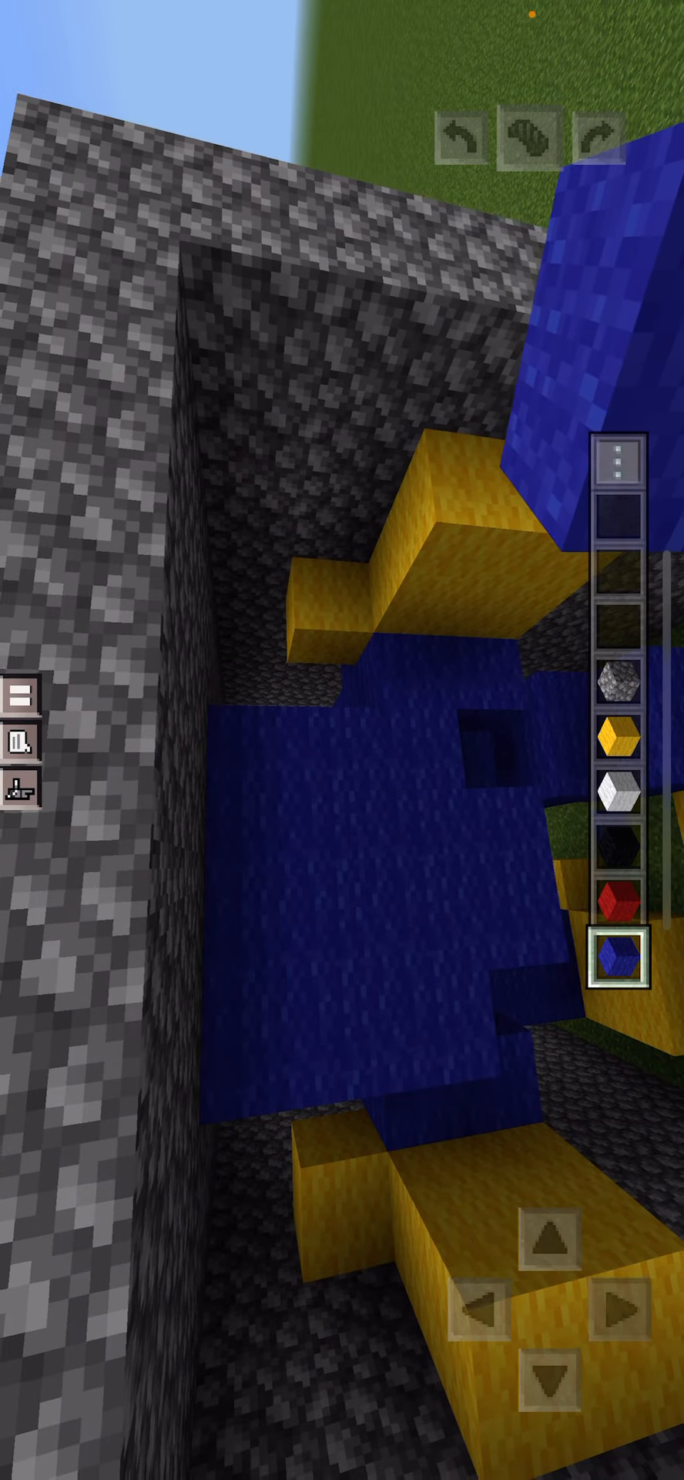
click(628, 907)
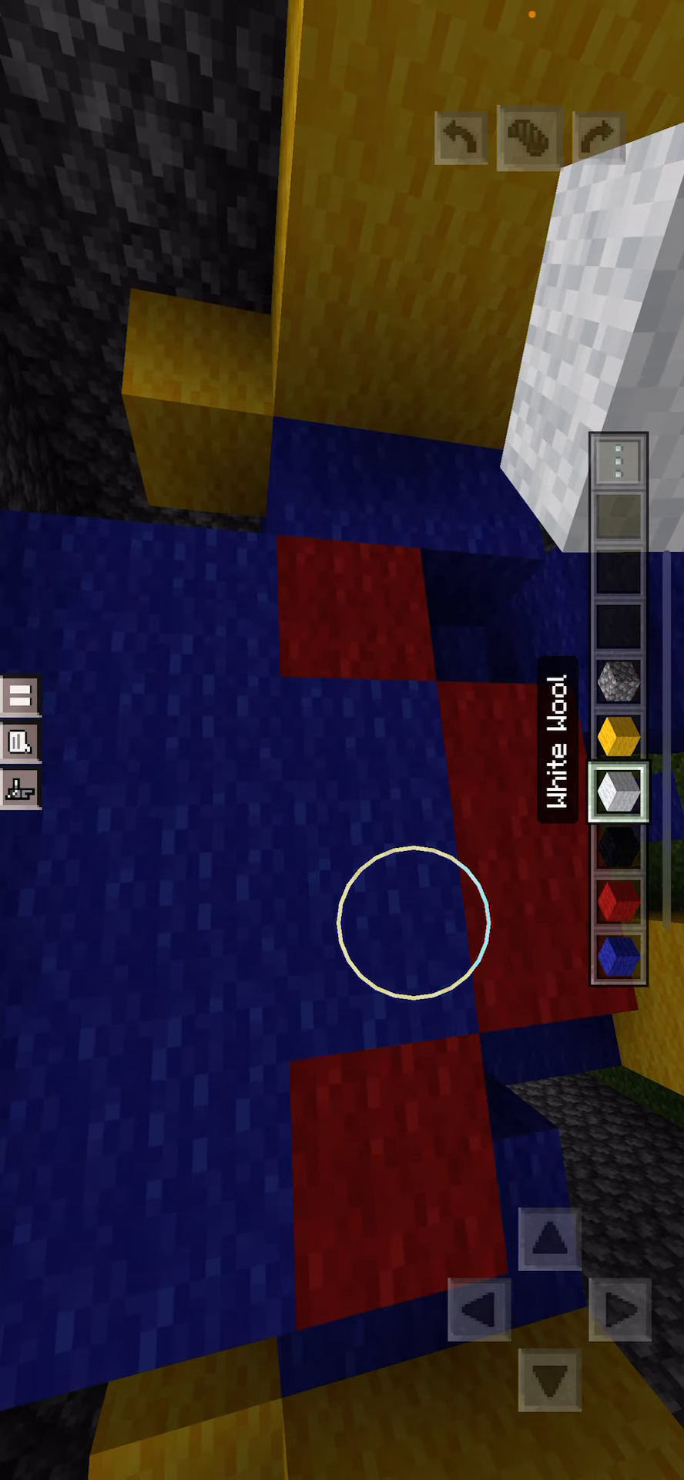
click(620, 861)
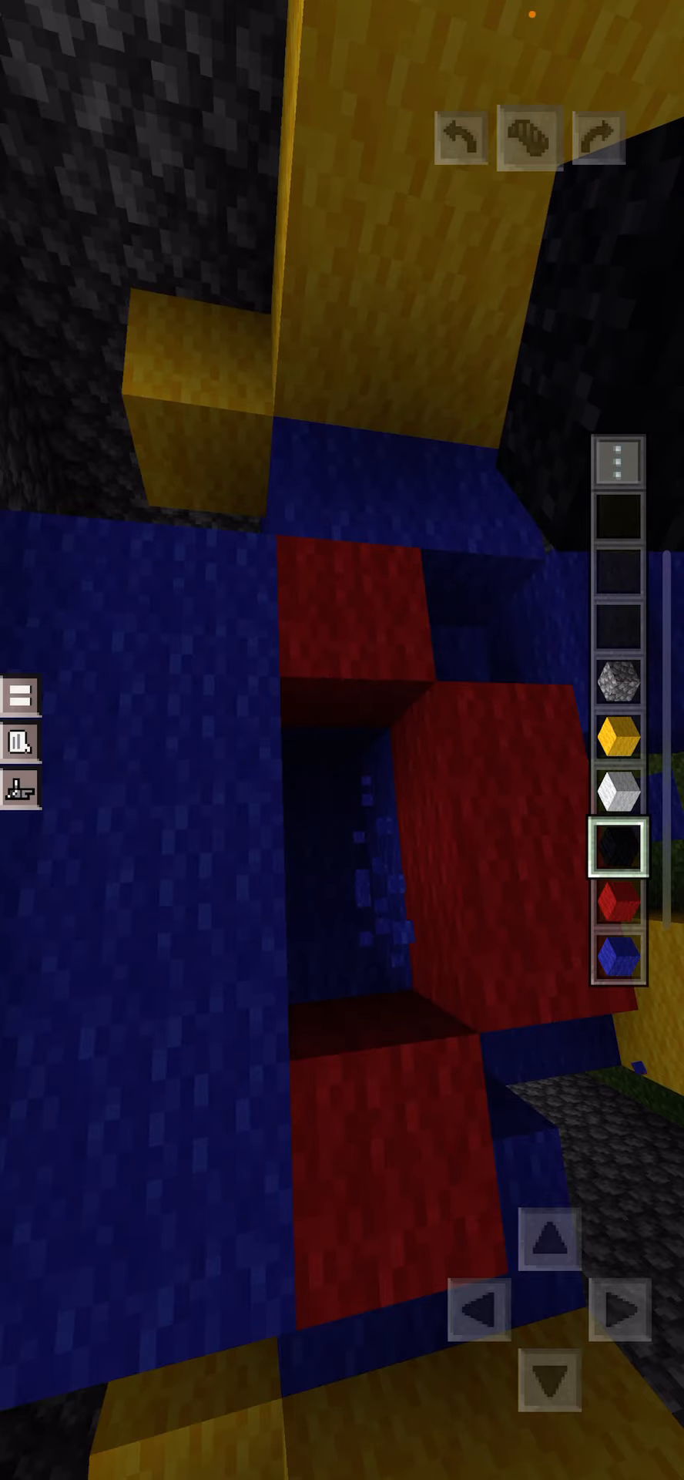
click(624, 793)
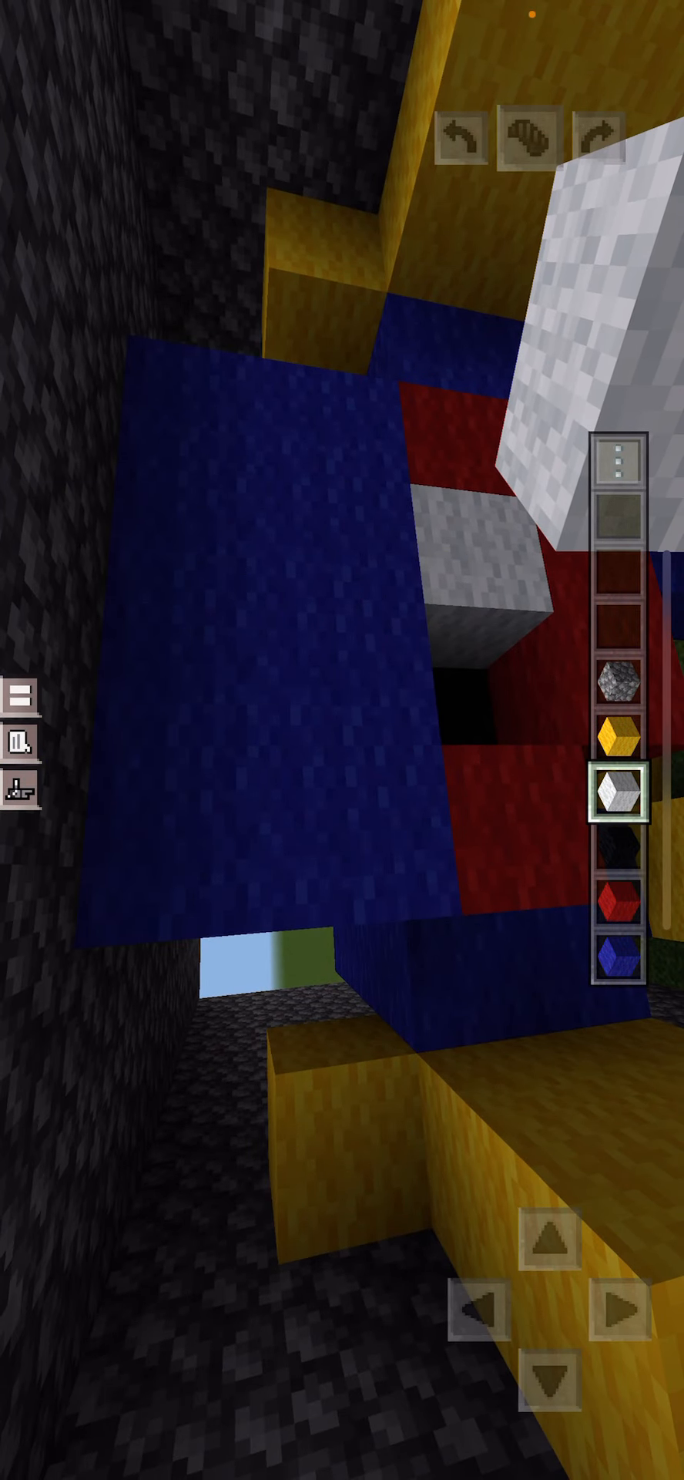
click(369, 802)
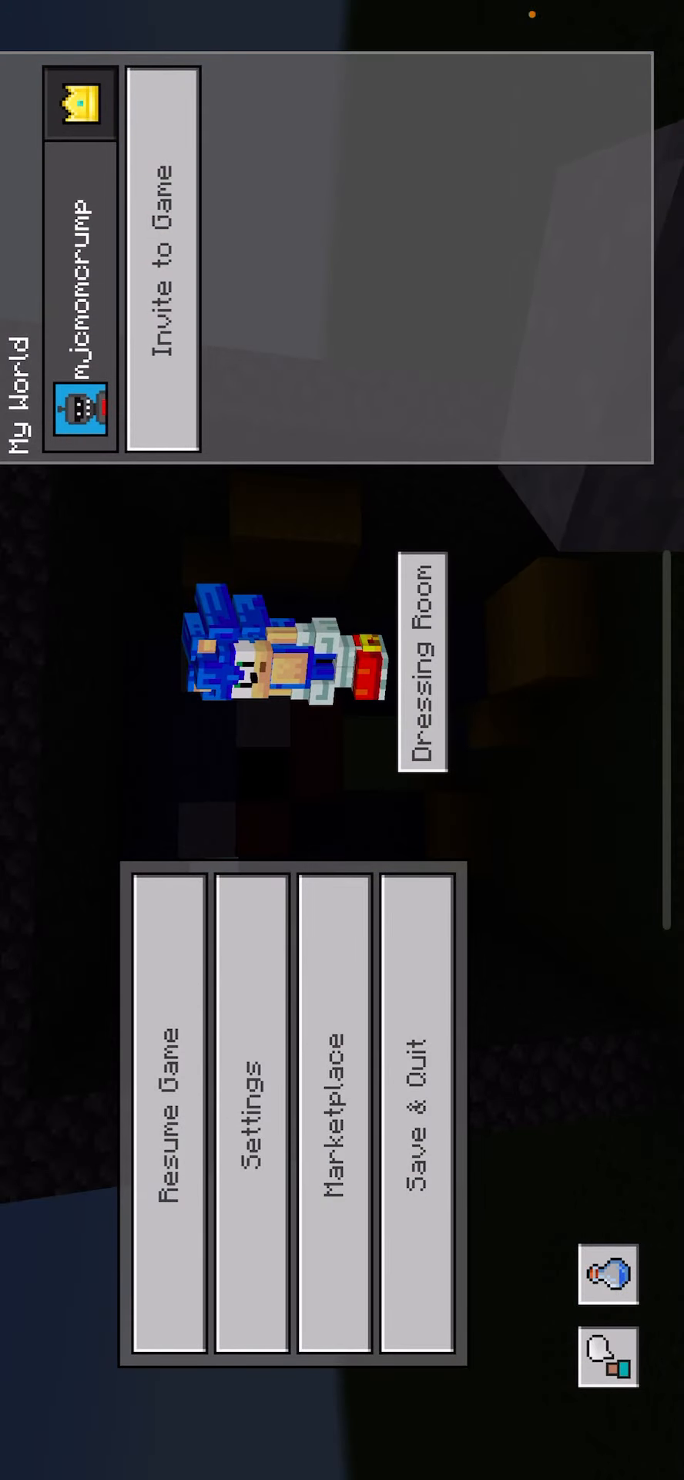
Resume the game and place a white wool block on the grass outside the structure.
click(248, 1085)
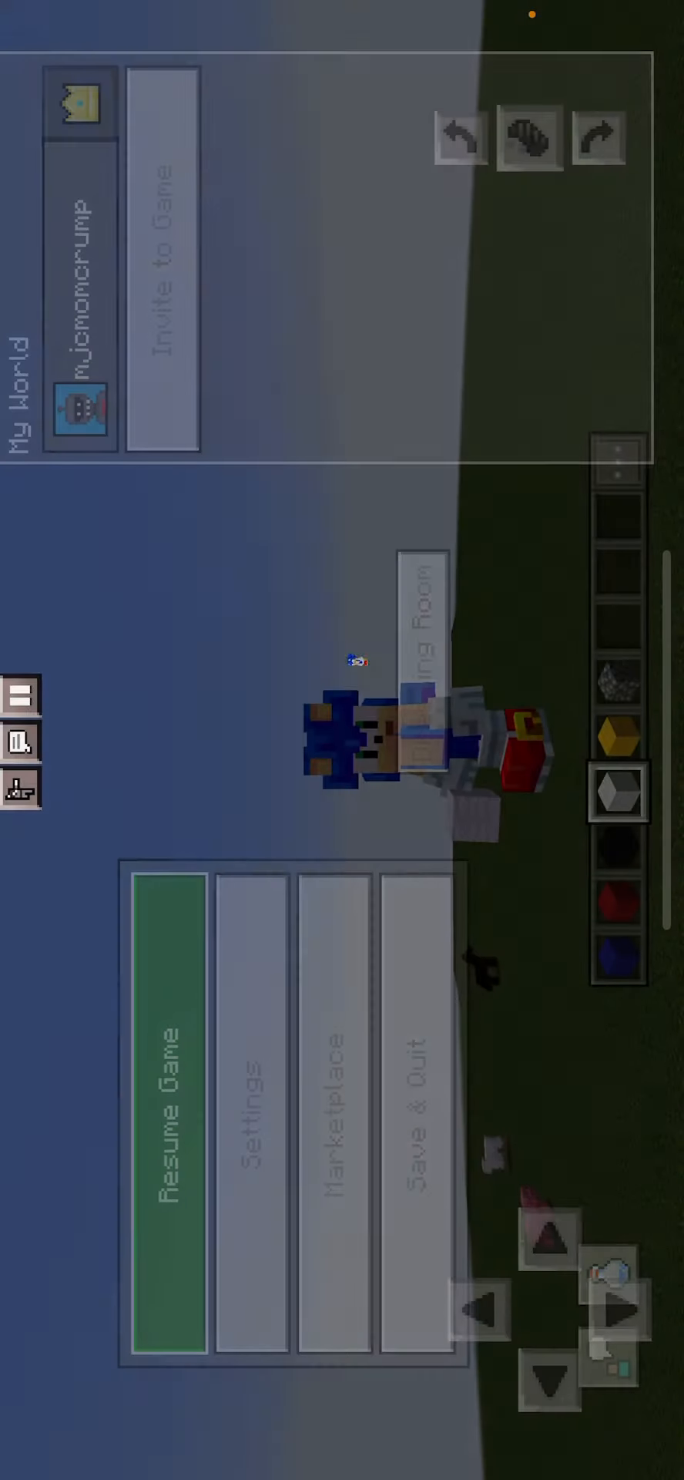
click(167, 1105)
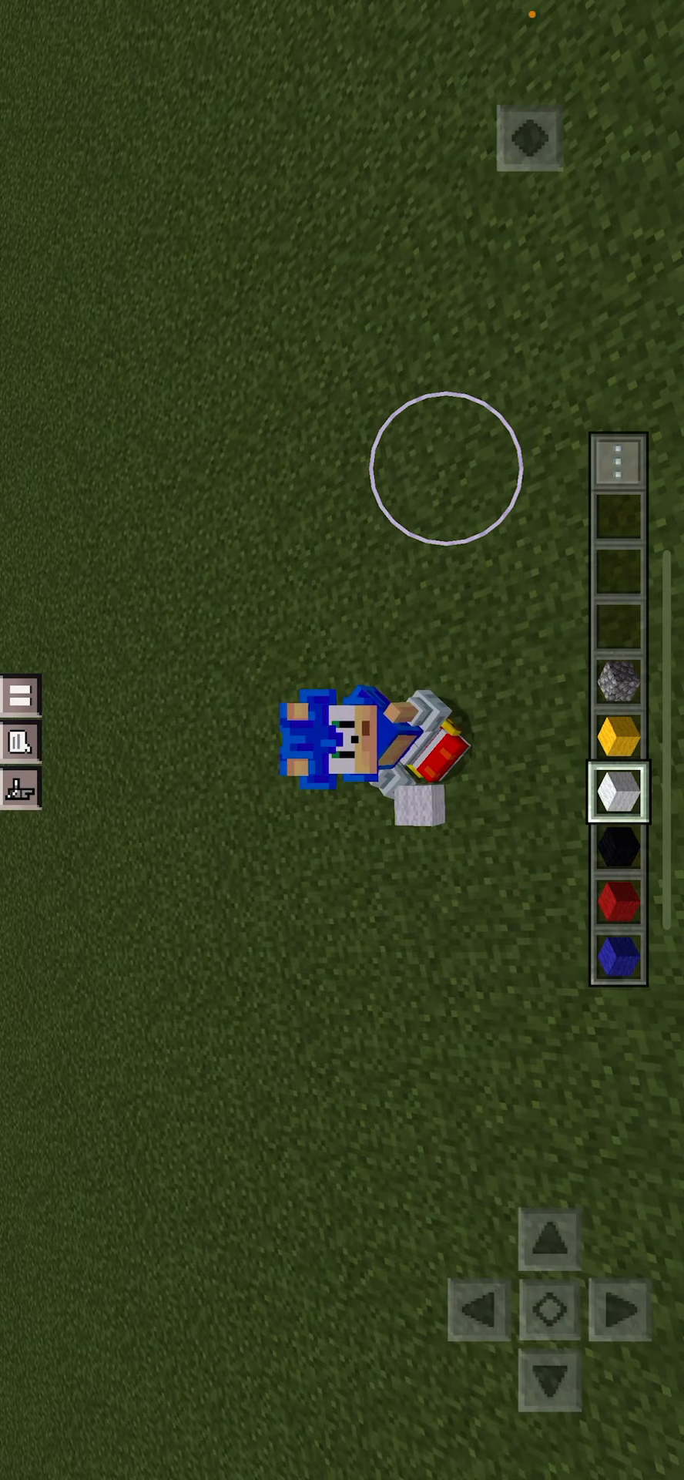
click(444, 471)
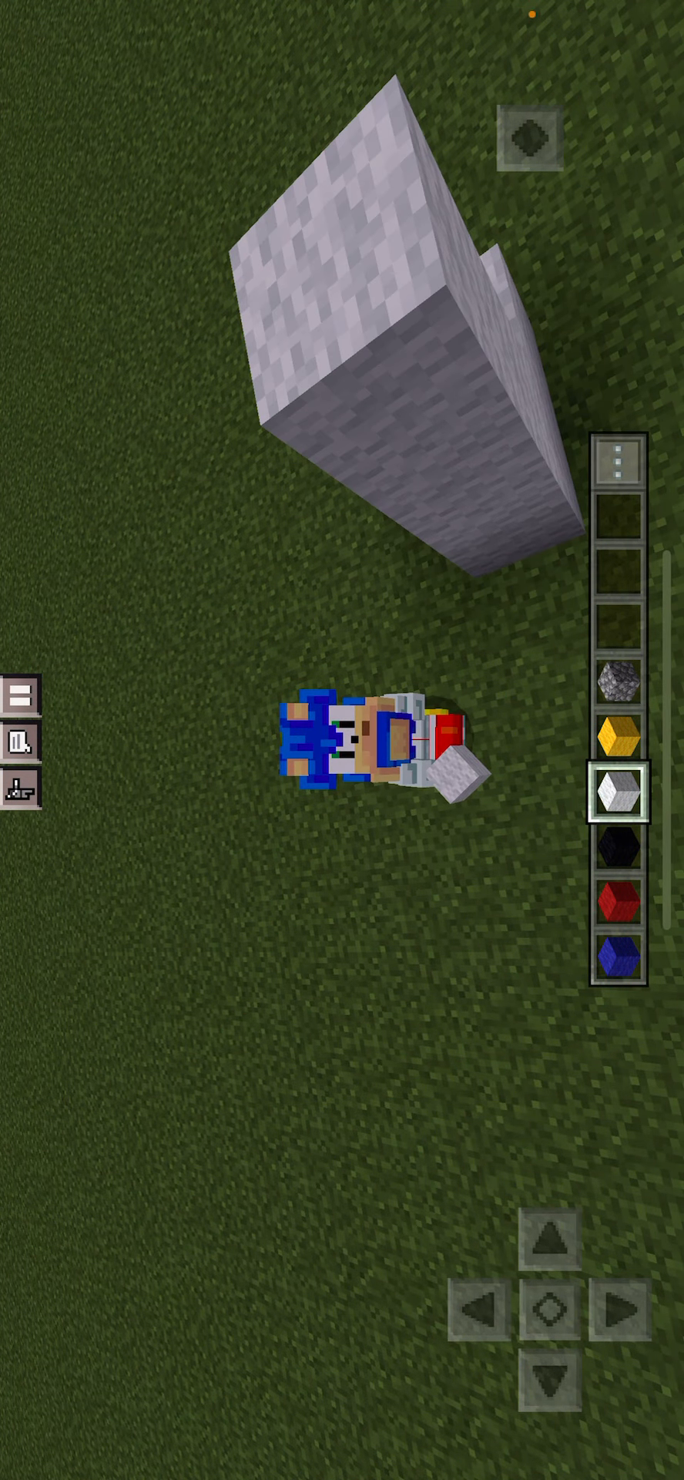